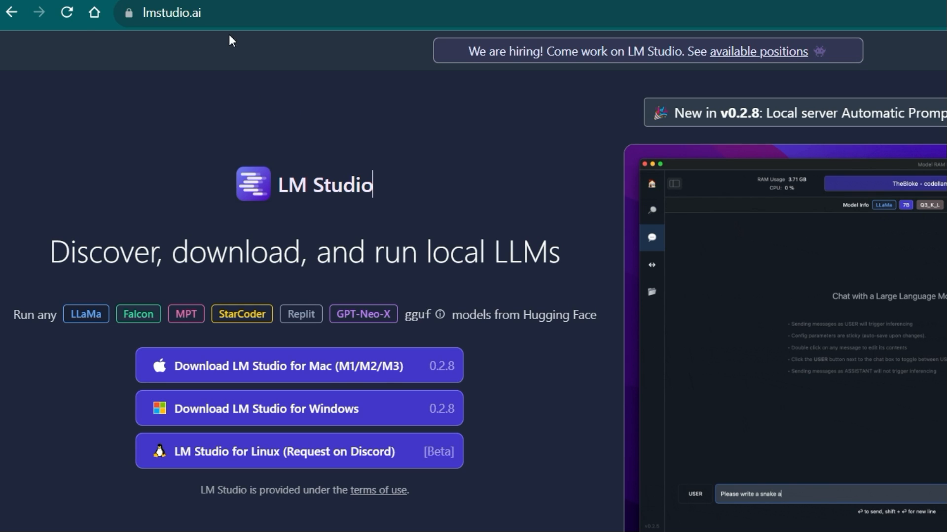
Step: Download the LM Studio 0.2.8 Windows installer (402 MB) from lmstudio.ai
left_click(176, 12)
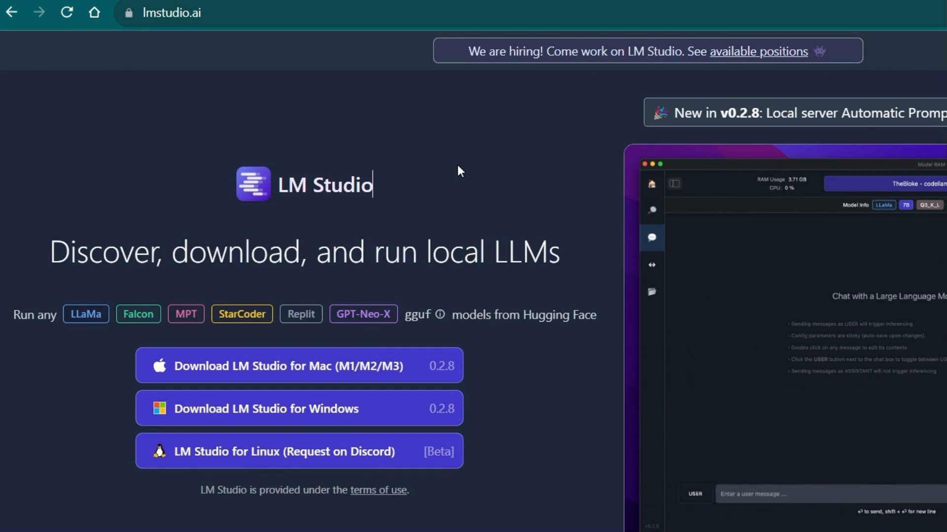
mouse_move(410, 427)
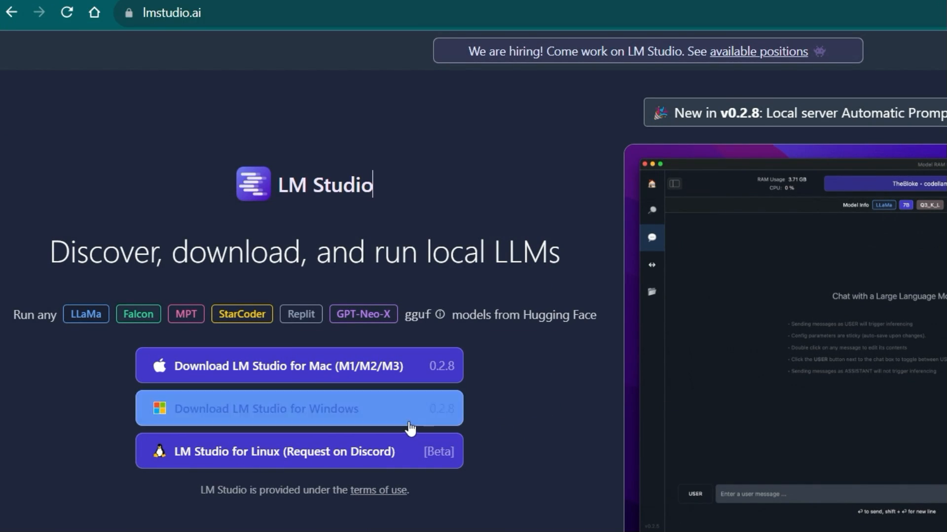
type("Please")
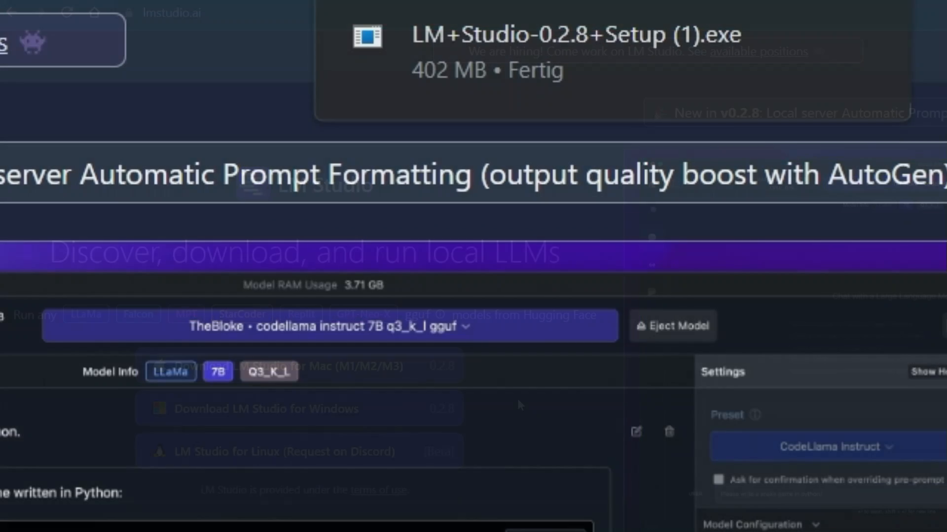
Step: Run the downloaded LM Studio Setup .exe so LM Studio opens on its home screen
left_click(330, 326)
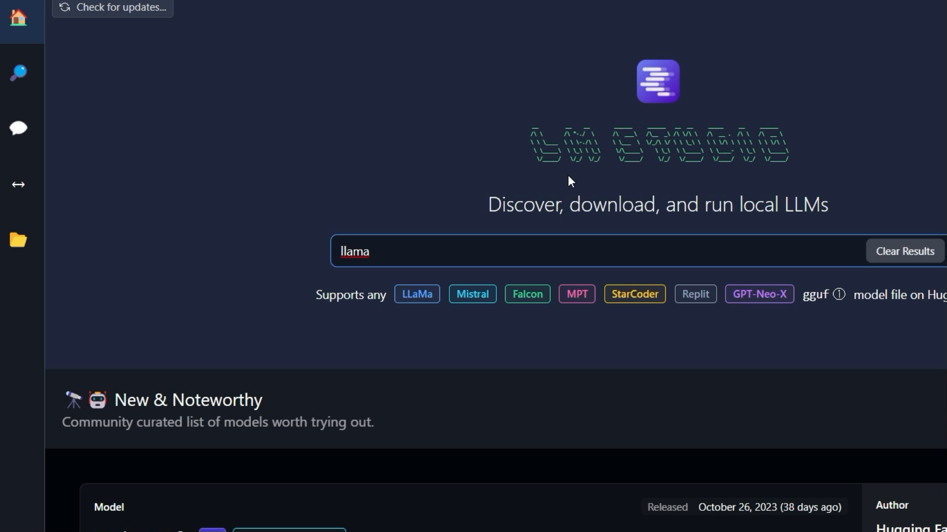
Step: Select the 'llama' query in the home search field to start a model search
left_click(513, 250)
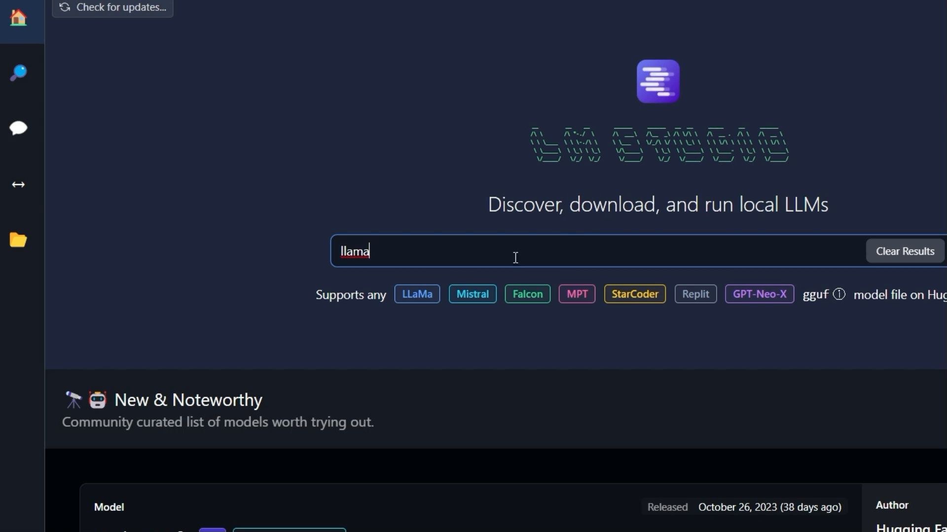
double_click(354, 251)
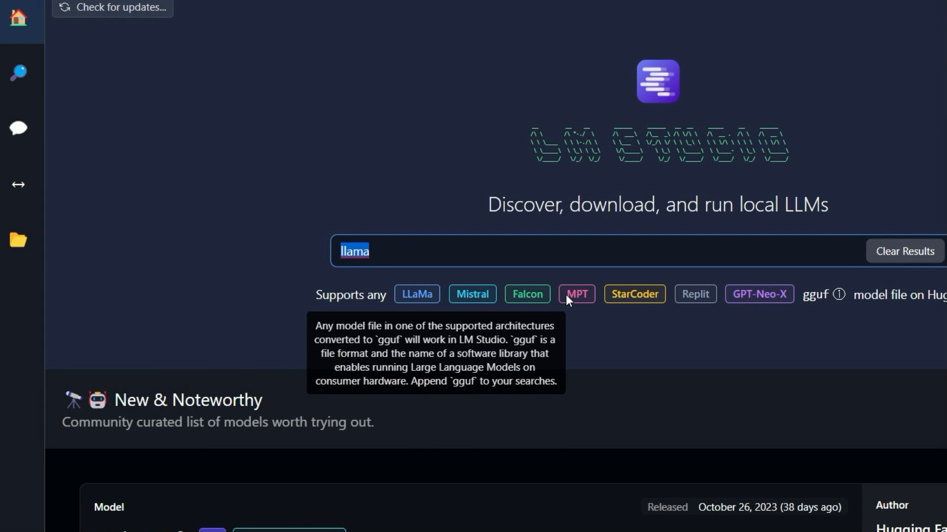
mouse_move(772, 293)
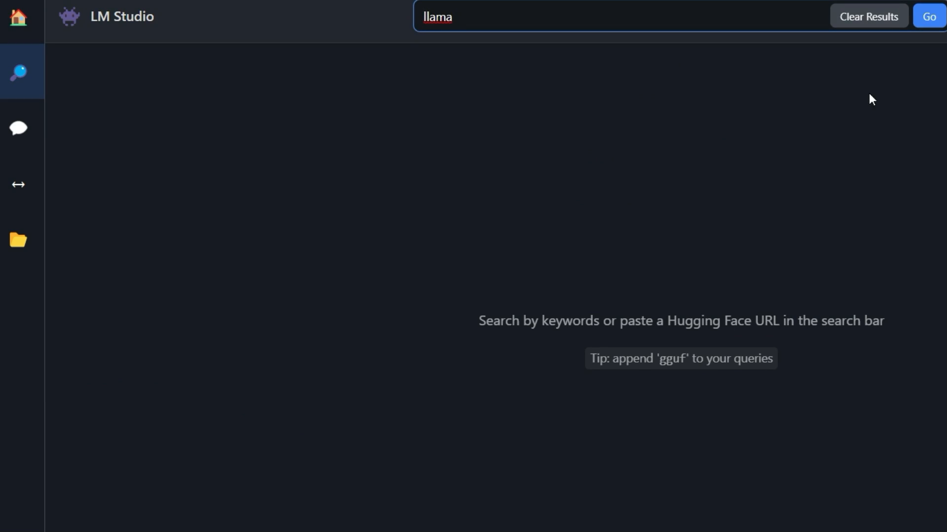
Step: Download the Q2_K file of TheBloke/open-llama-7b-open-instruct-GGML from the llama search results
left_click(929, 17)
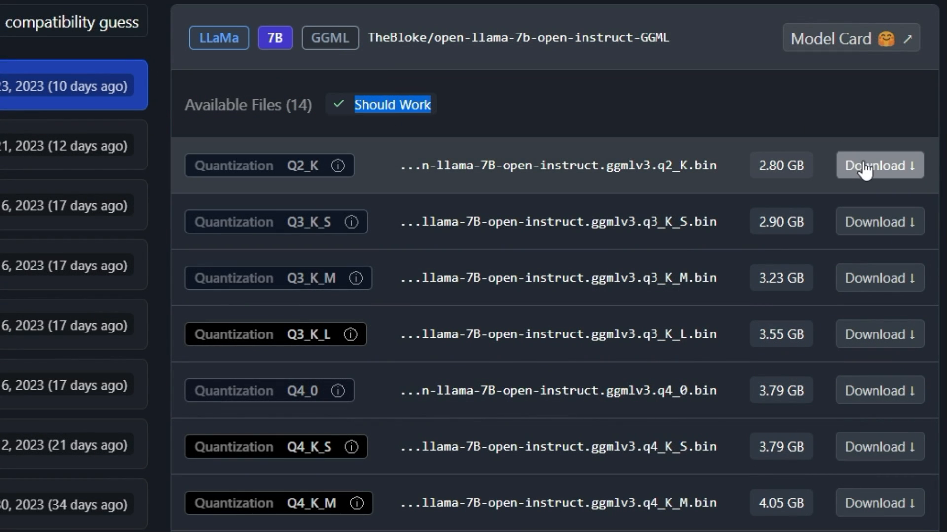
left_click(878, 166)
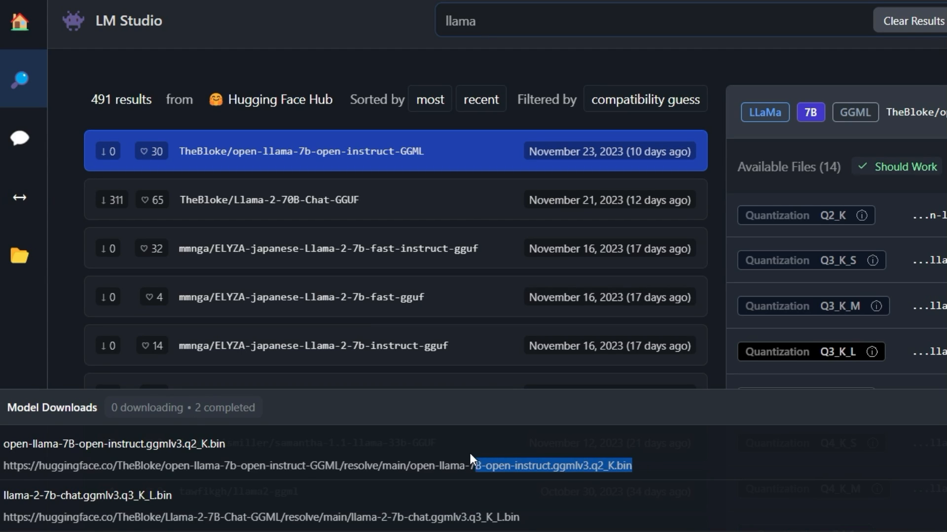
left_click(19, 197)
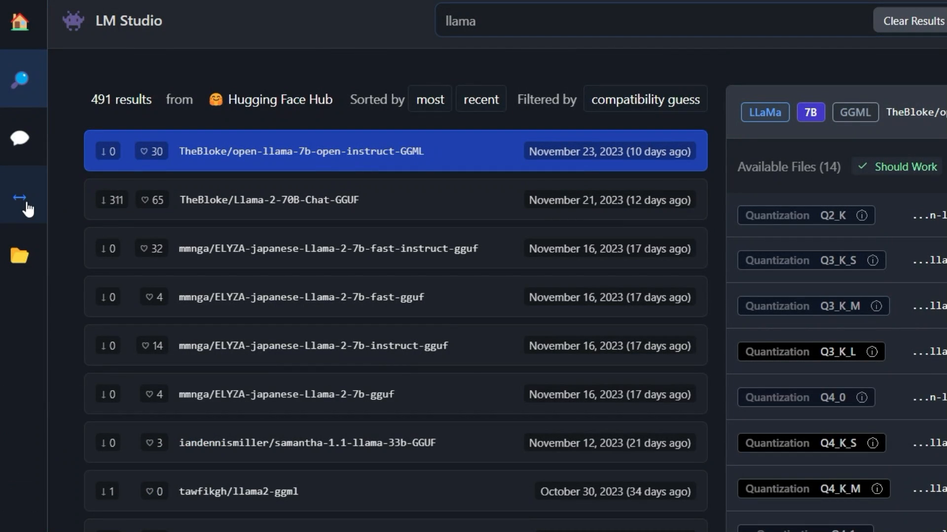
Step: Load the open llama open instruct 7B q2_k model on the Local Inference Server page (port 1234)
left_click(20, 197)
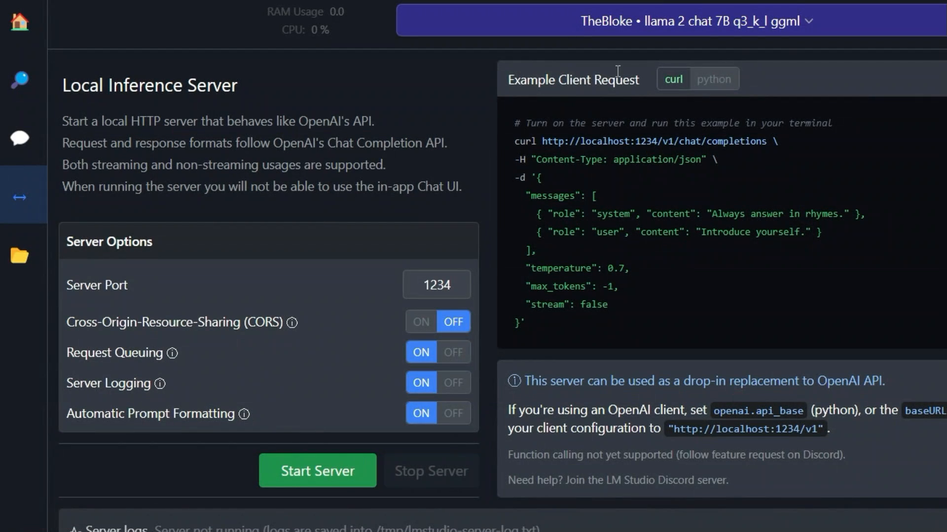
left_click(694, 21)
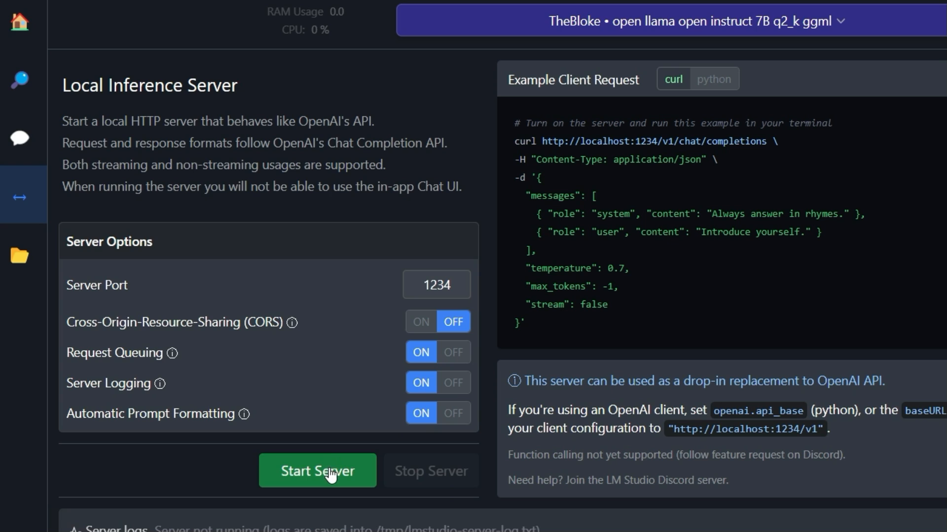
Step: Start the server on port 1234 and allow LM Studio through the Windows firewall (Zulassen)
left_click(317, 471)
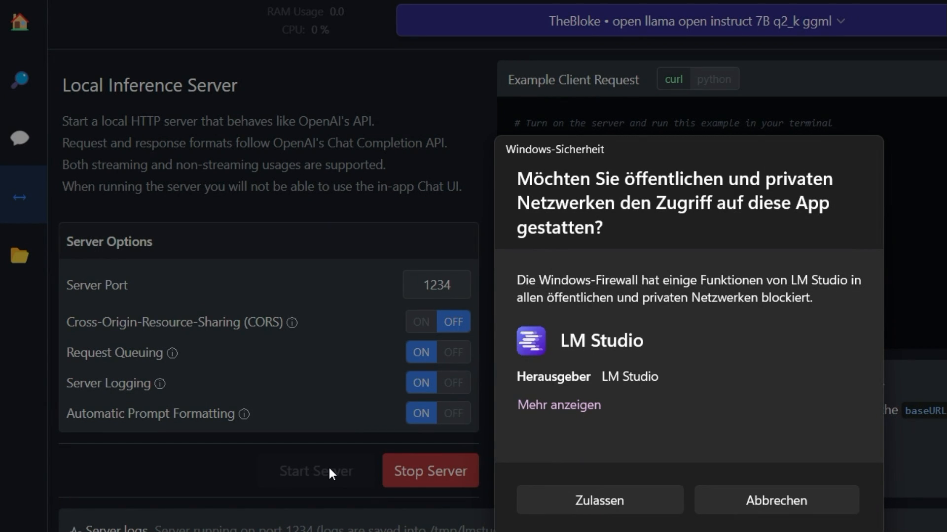
mouse_move(598, 500)
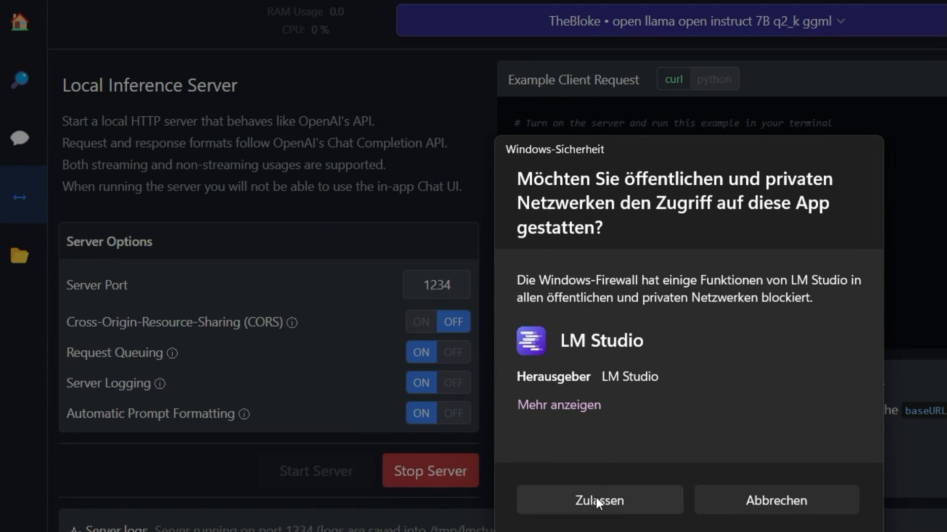
left_click(597, 500)
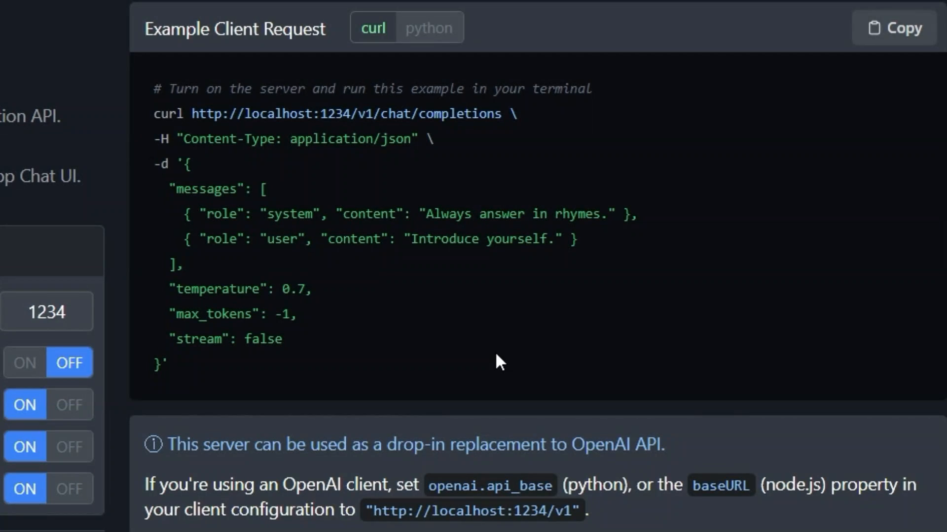
Step: Show the python example client request, then begin creating a new item in an empty Explorer folder
left_click(429, 27)
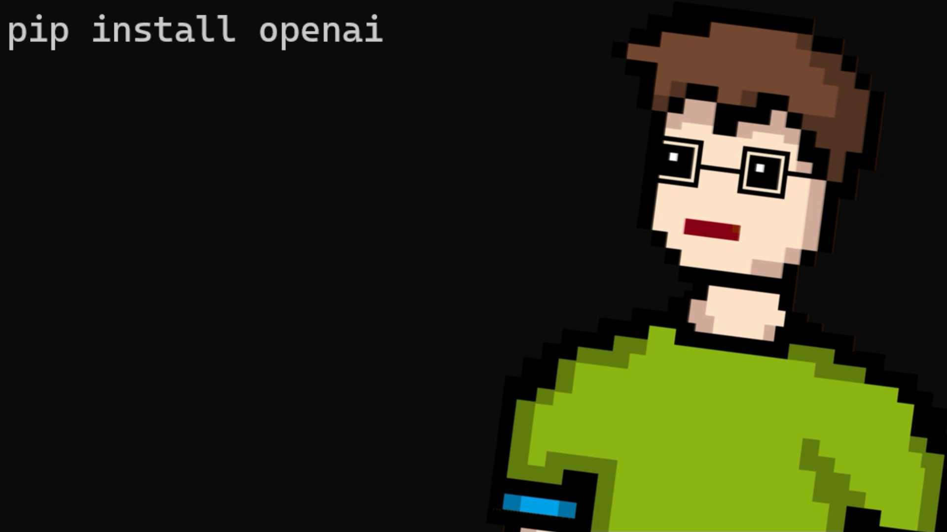
left_click(199, 400)
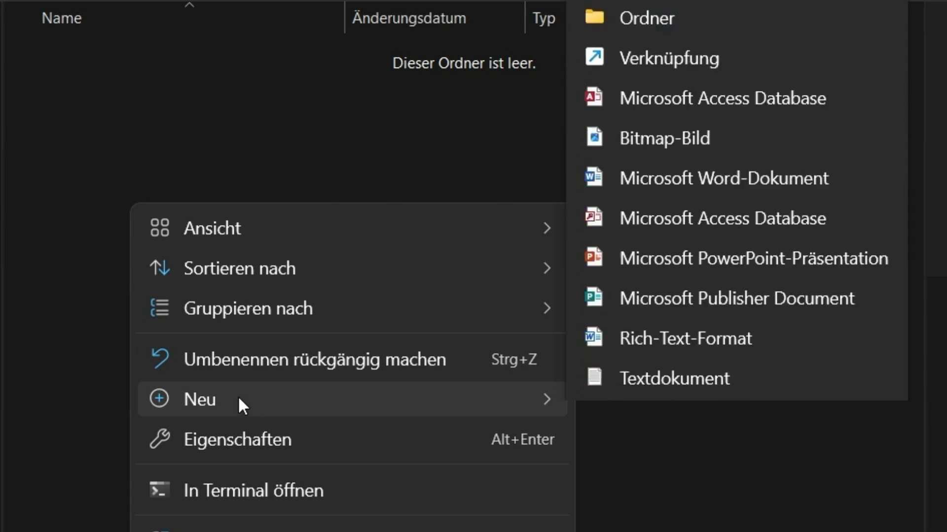
Step: Create a new text document named llama_test.py holding the python example script
left_click(674, 378)
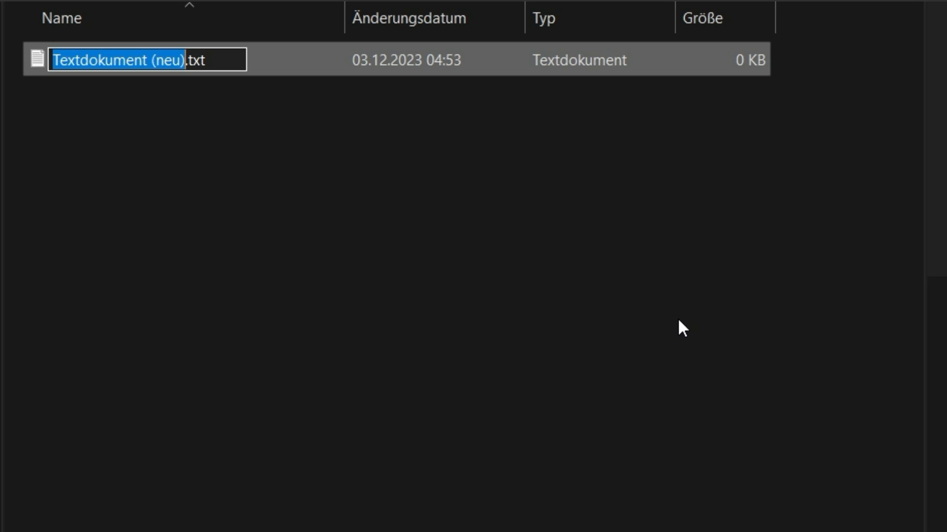
type("llama_test.py")
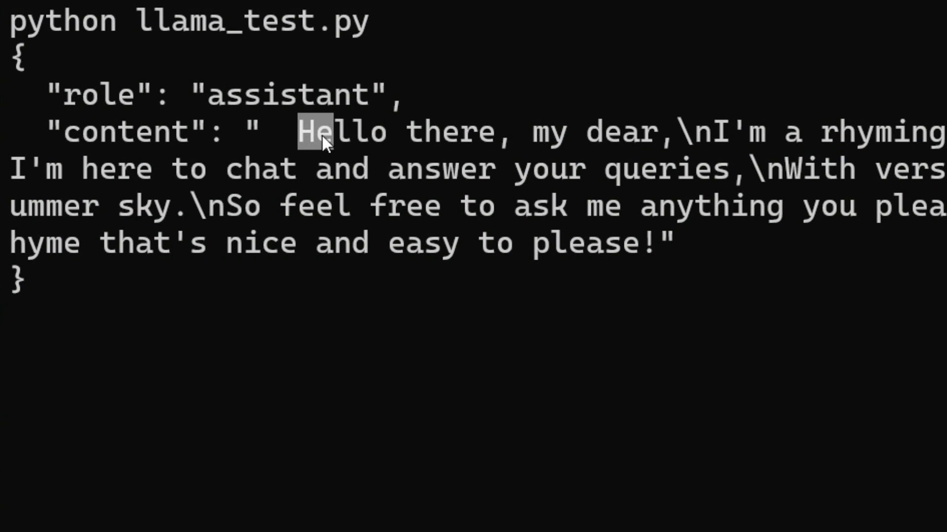
Step: Highlight the model's rhyming reply and the 'Always answer in rhymes.' system prompt in the script
left_click_drag(317, 131, 643, 244)
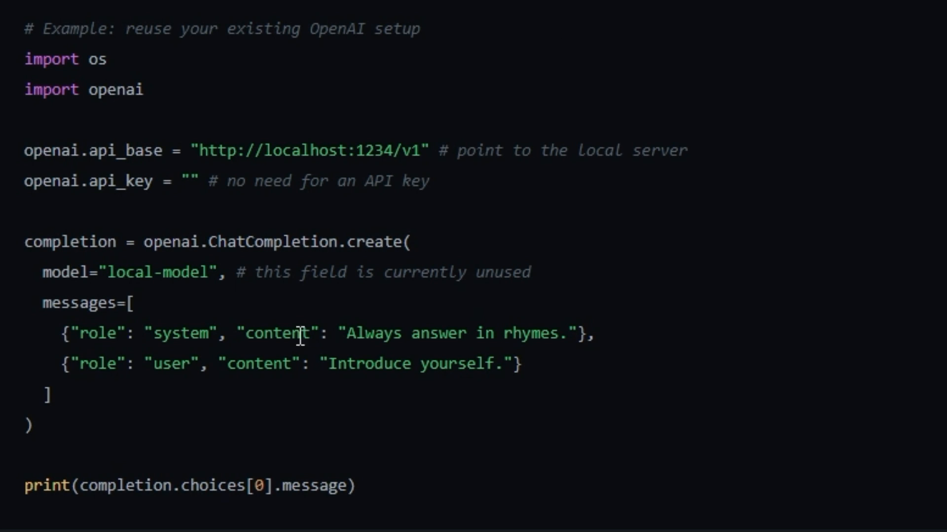
left_click_drag(347, 333, 571, 332)
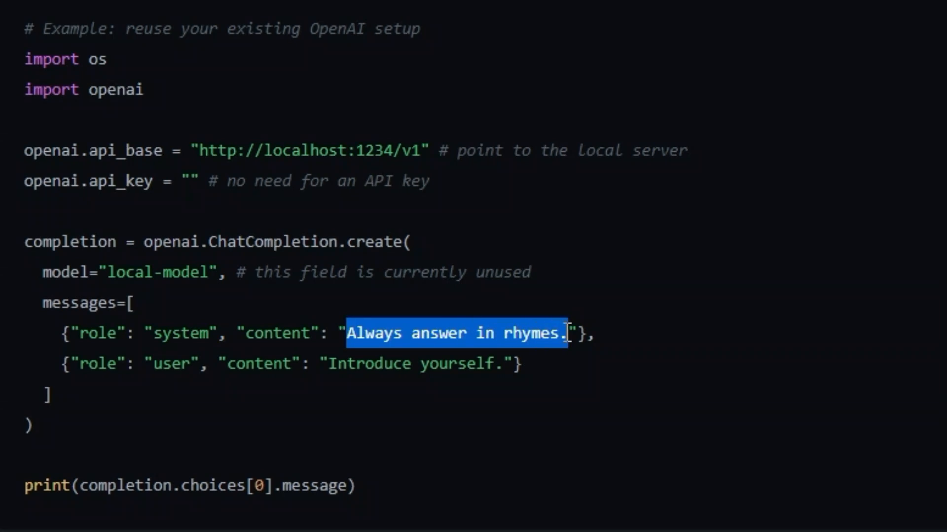